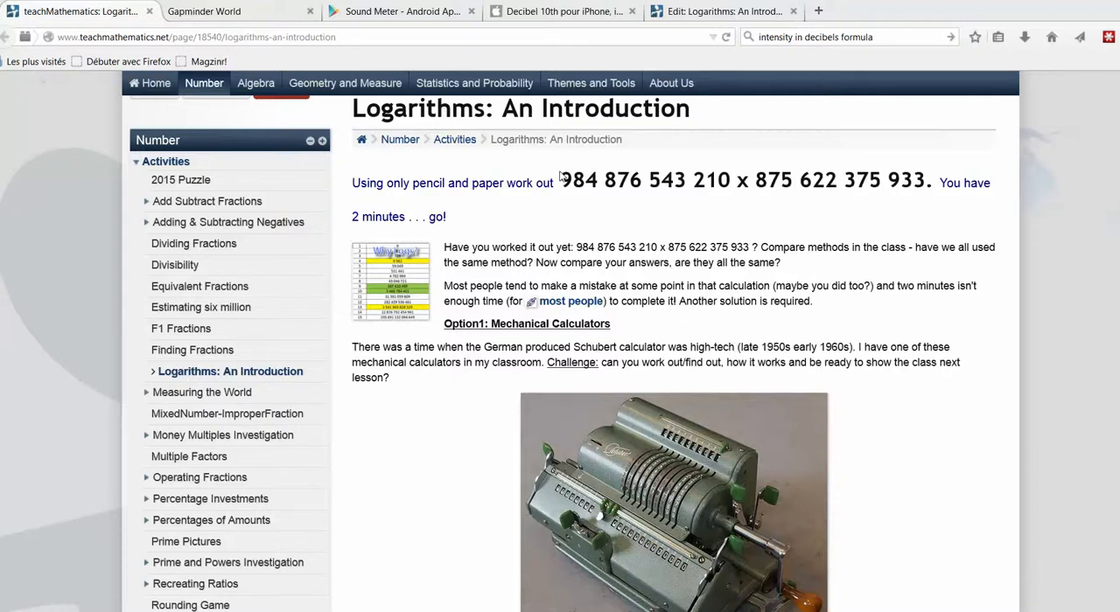
drag(560, 181, 810, 181)
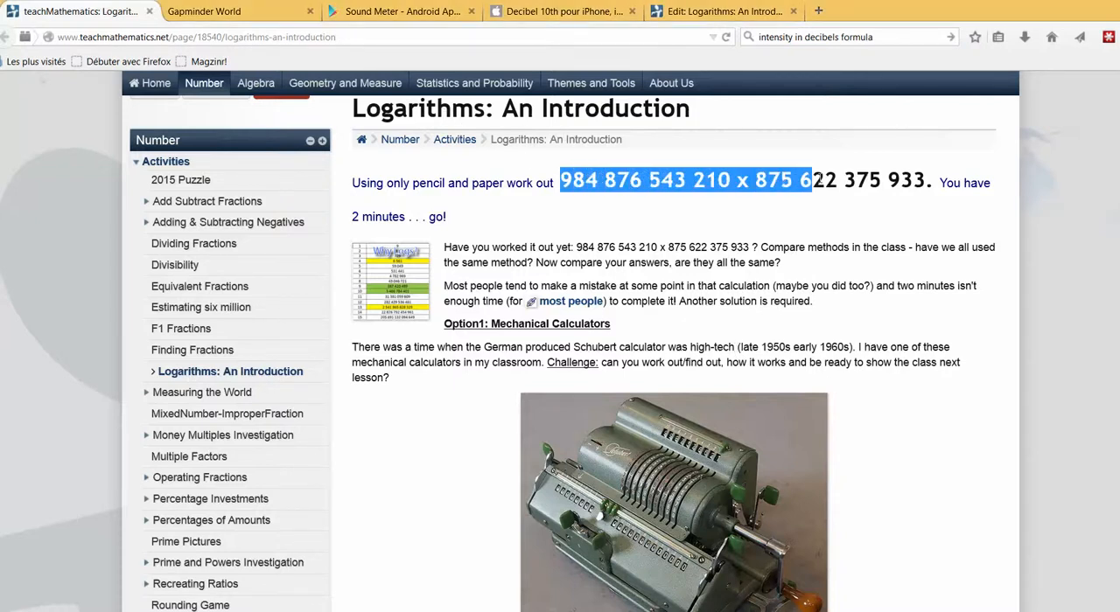
drag(808, 180, 925, 180)
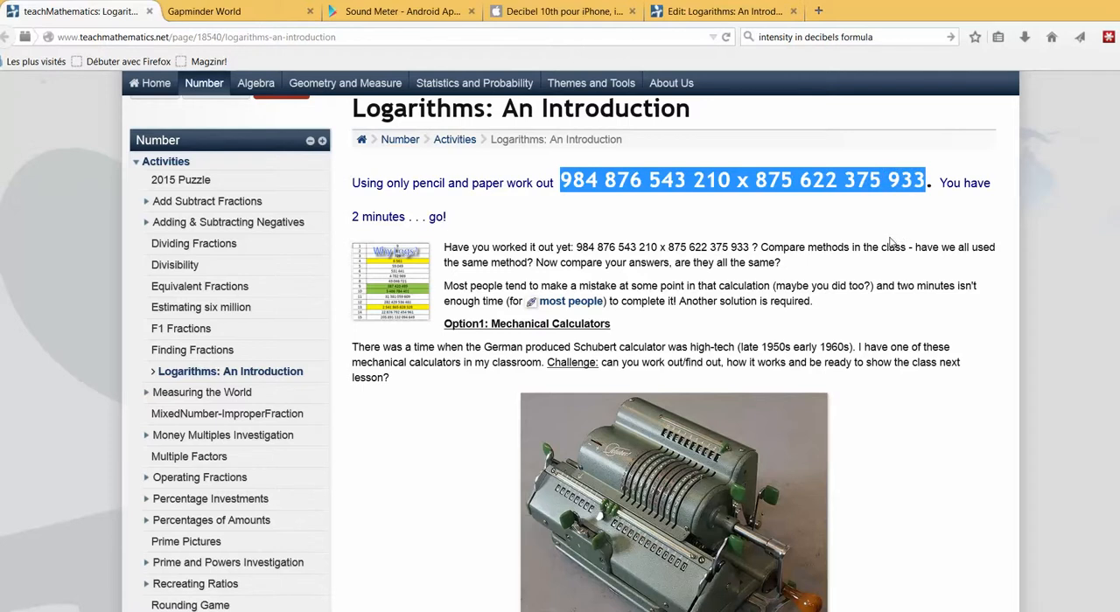
mouse_move(748, 259)
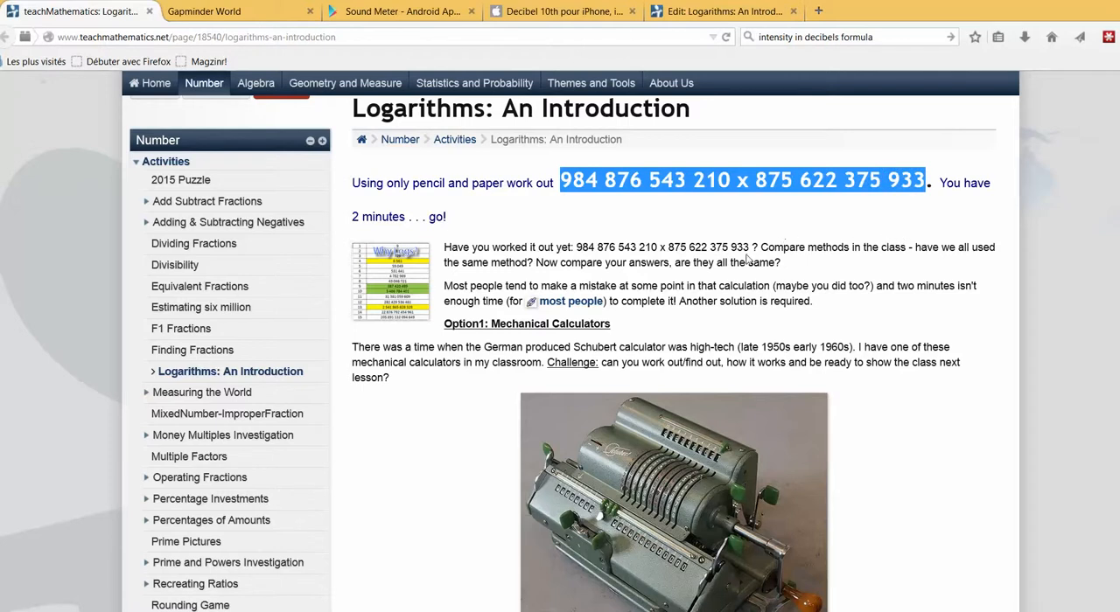
mouse_move(570, 301)
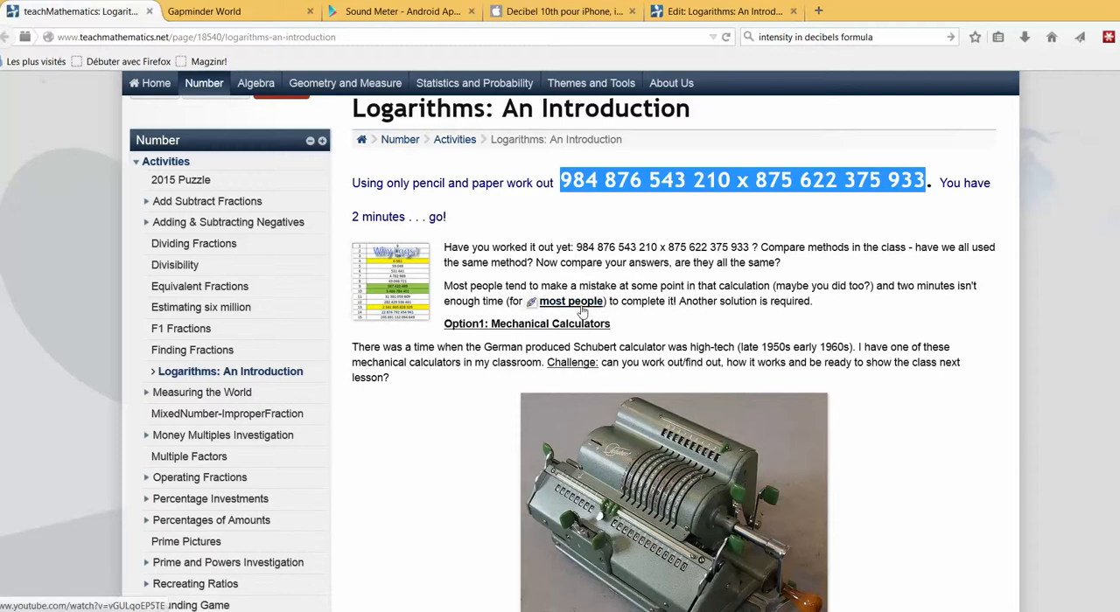
mouse_move(570, 301)
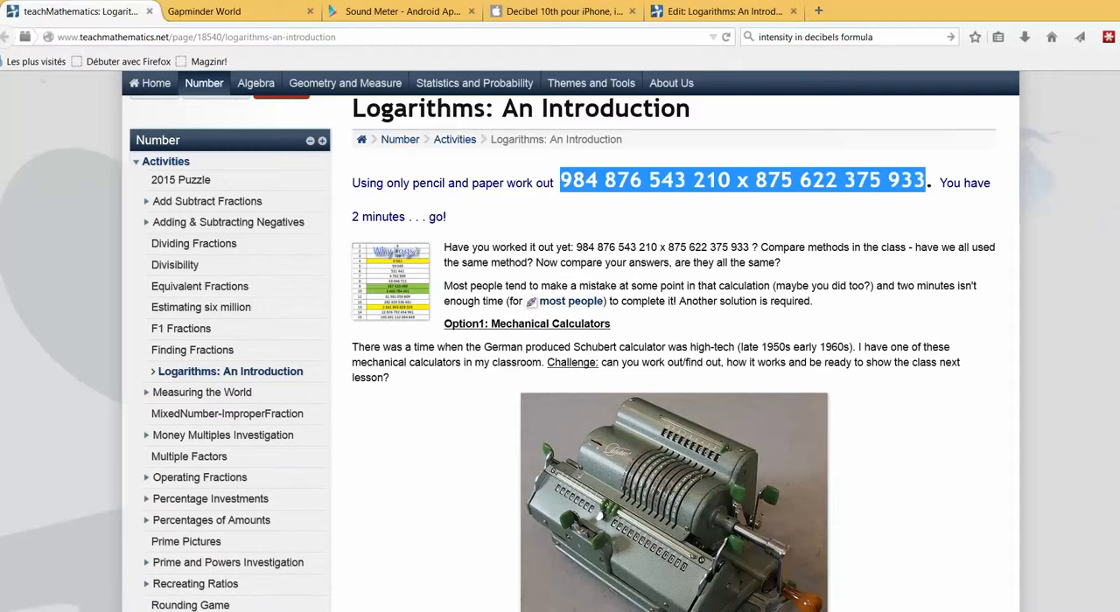
Scroll past Option1, Option2 and Using Log Tables to the logs-today questions
scroll(down, 3)
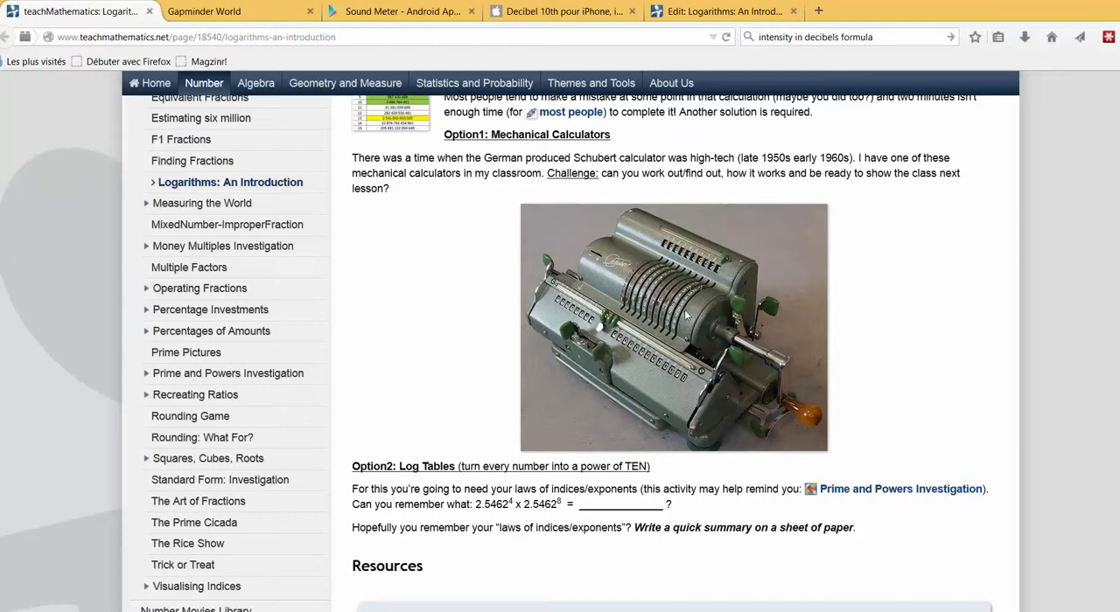
mouse_move(726, 307)
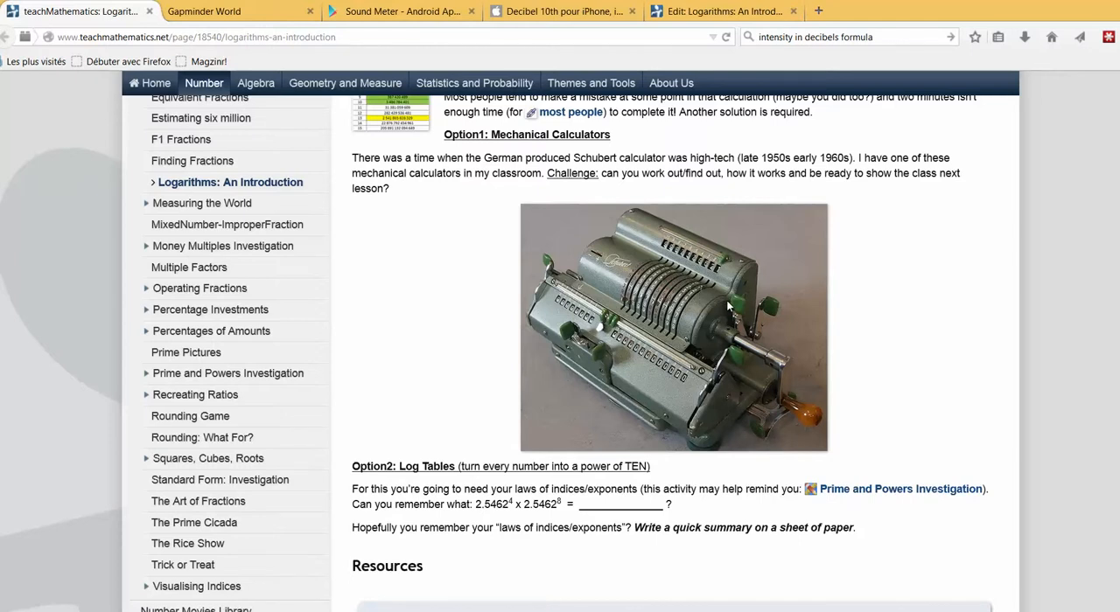
mouse_move(707, 405)
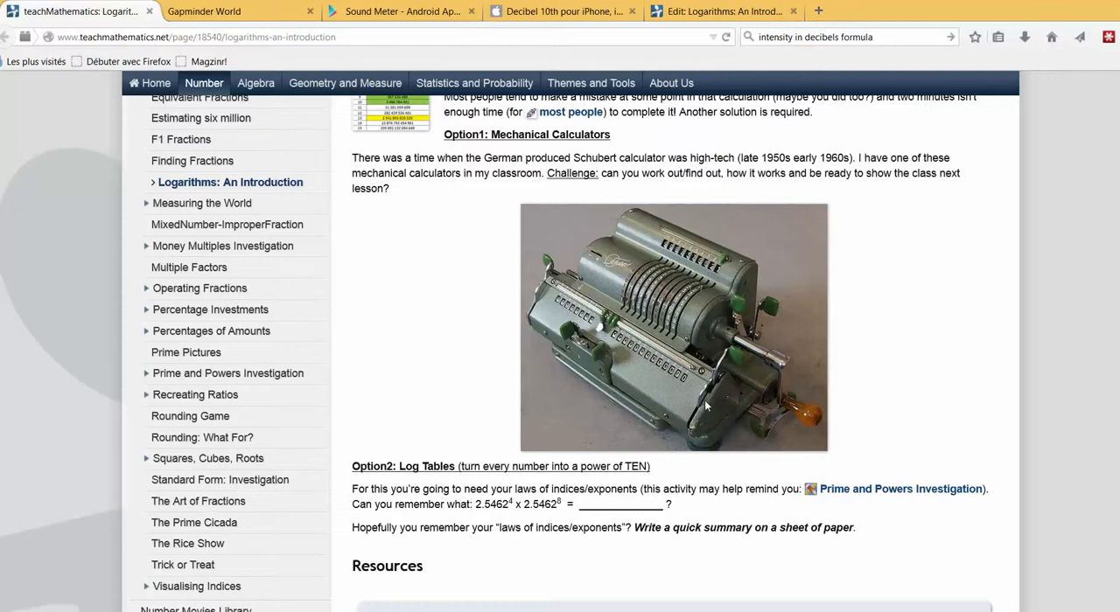
mouse_move(707, 406)
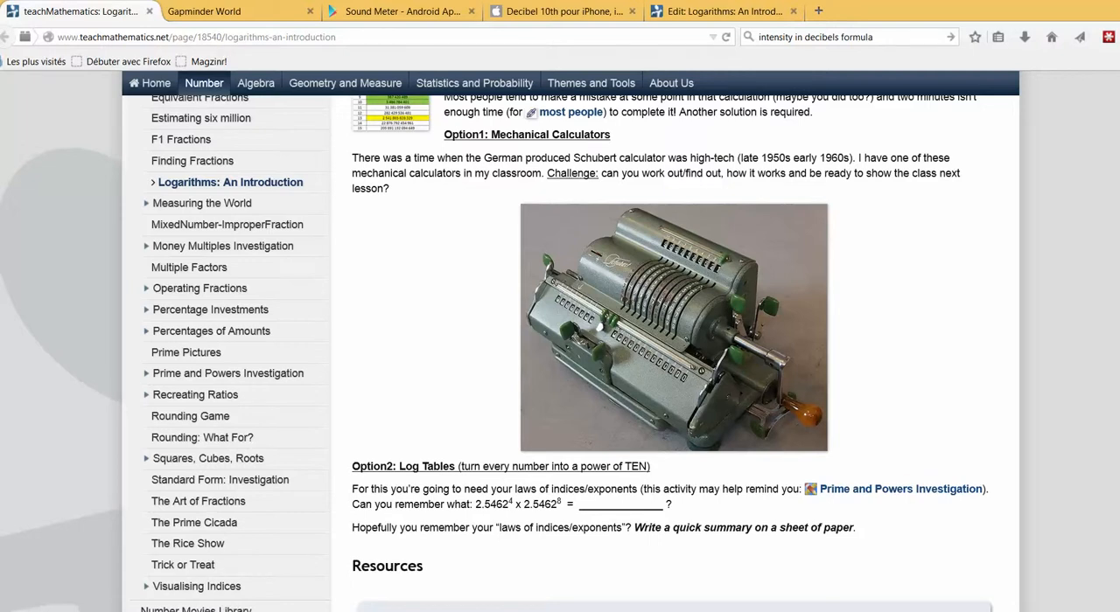
scroll(down, 3)
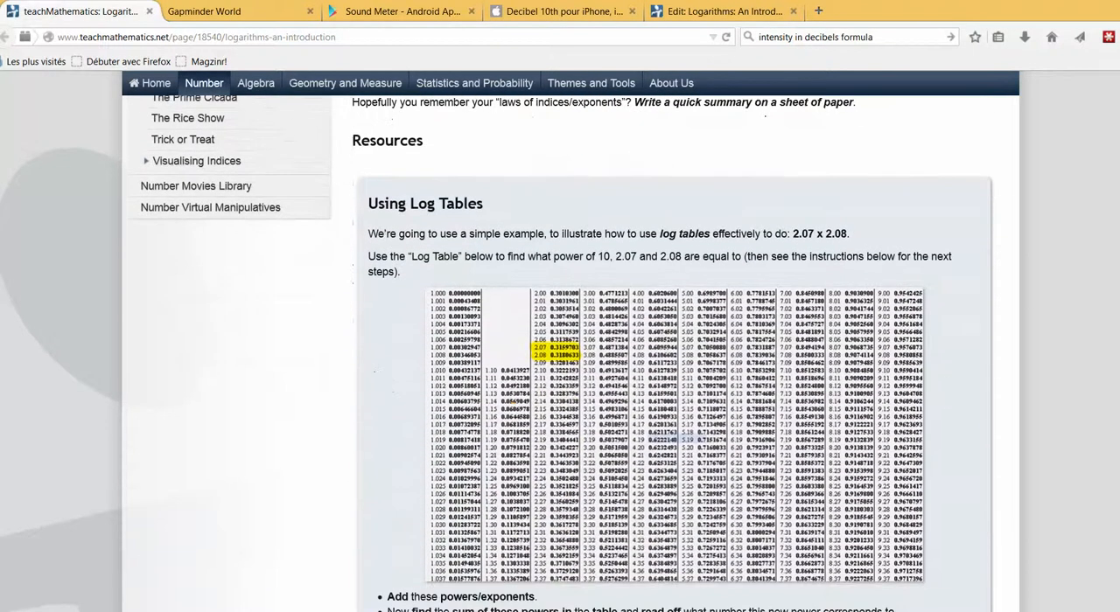
scroll(down, 3)
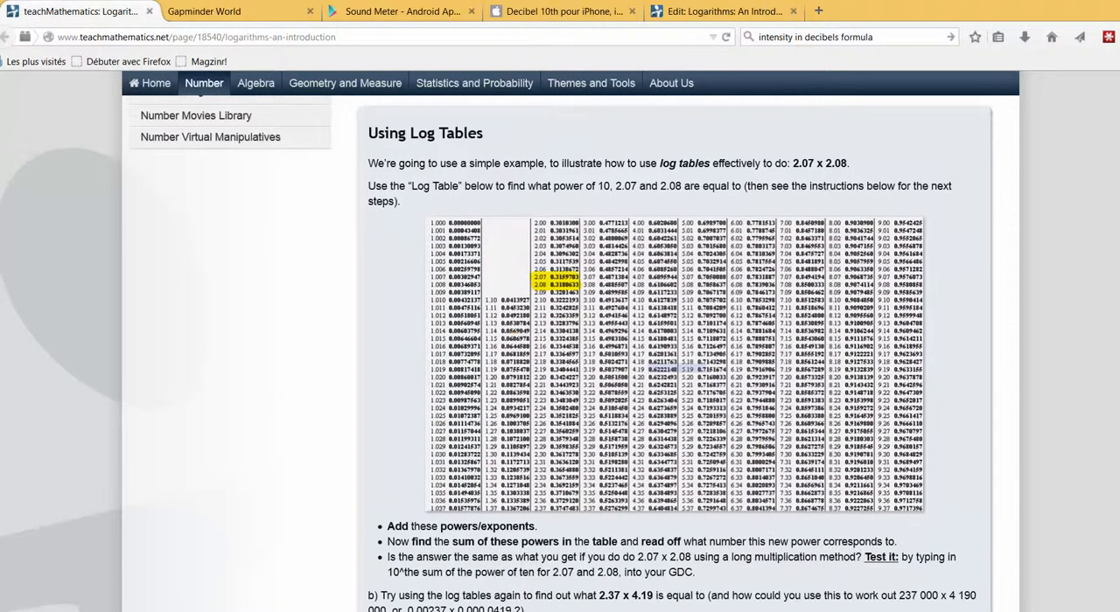
scroll(down, 3)
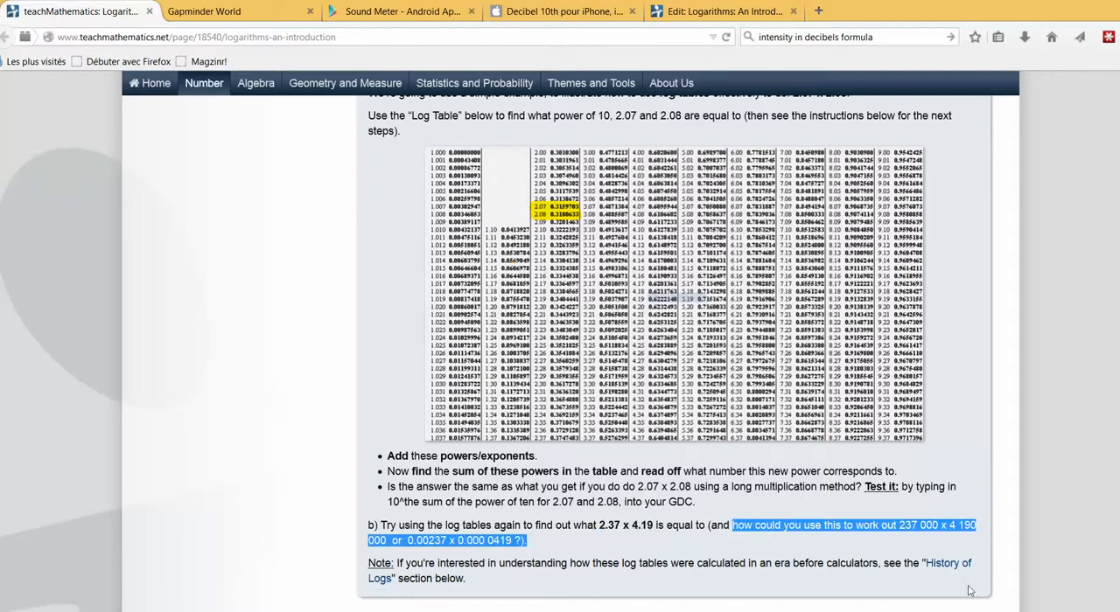
scroll(down, 3)
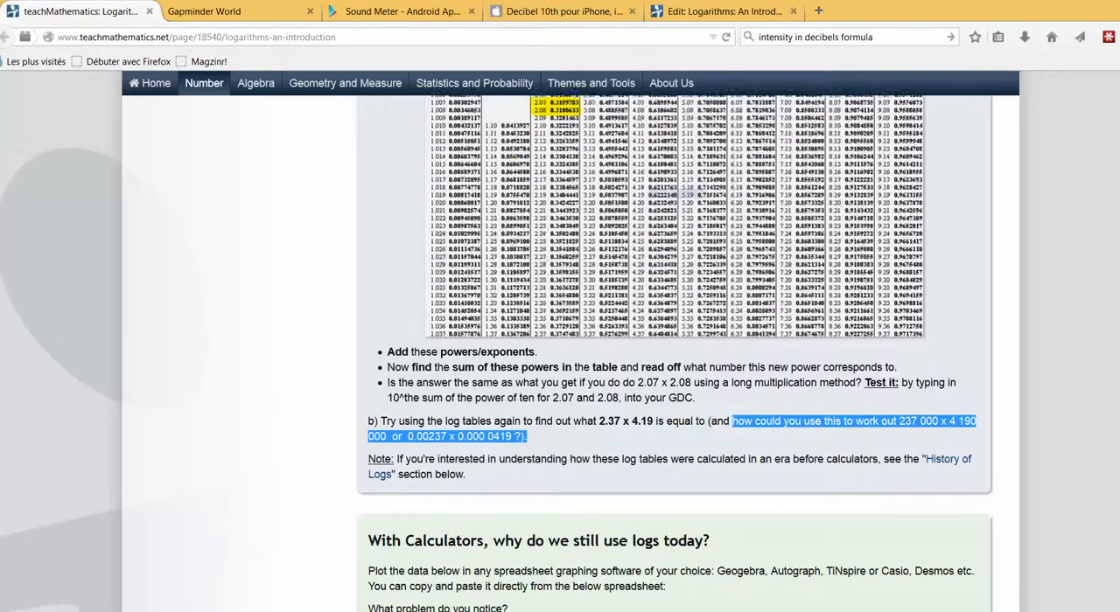
scroll(down, 3)
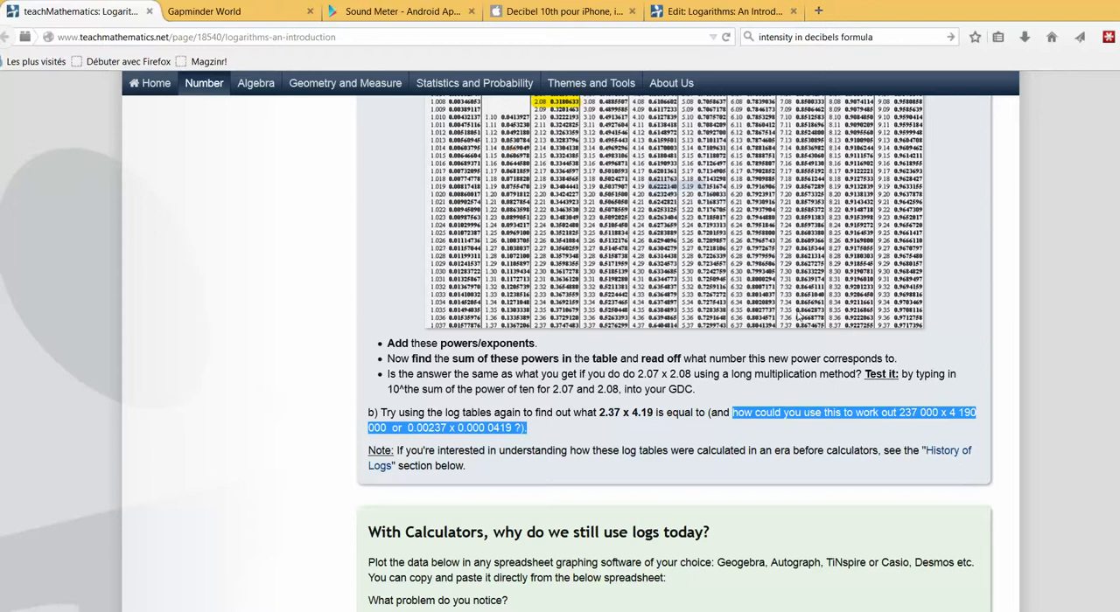
mouse_move(953, 456)
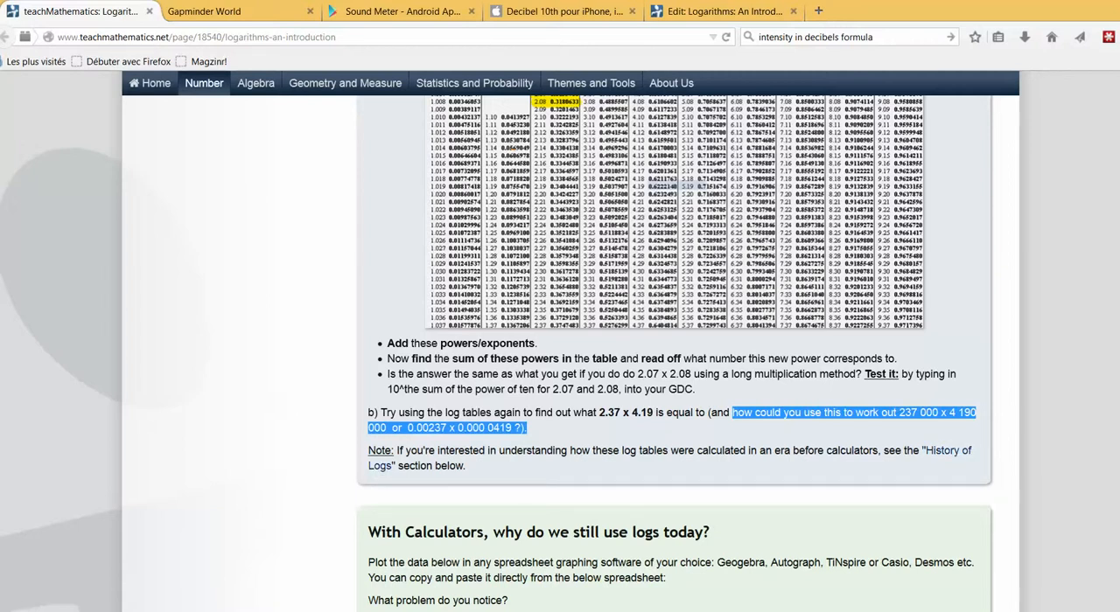
scroll(down, 3)
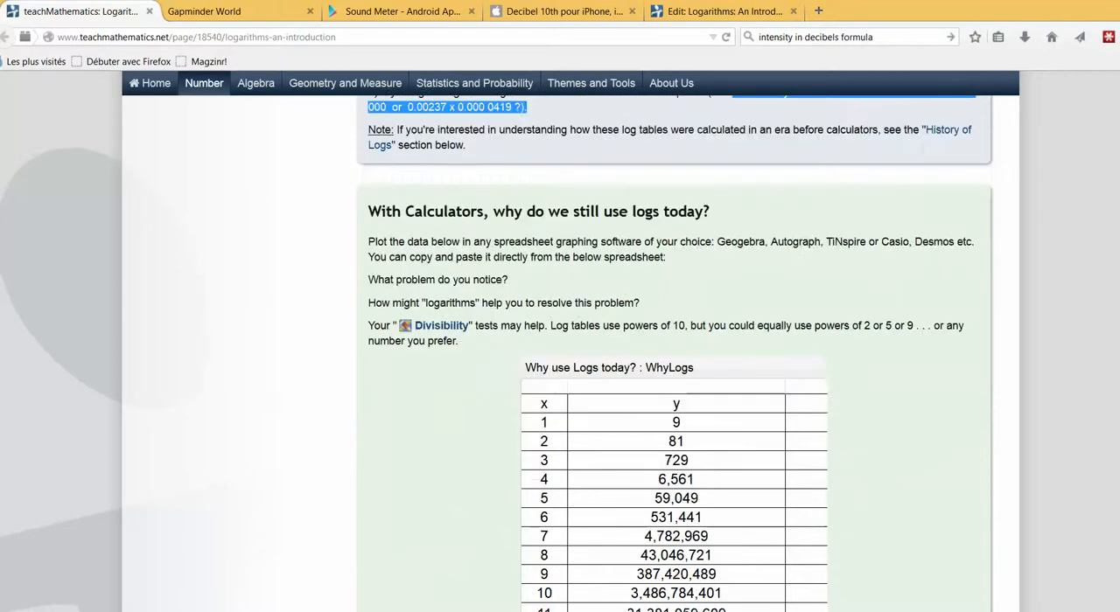
Scroll down until the WhyLogs table of x values and powers of 9 is fully visible
scroll(down, 3)
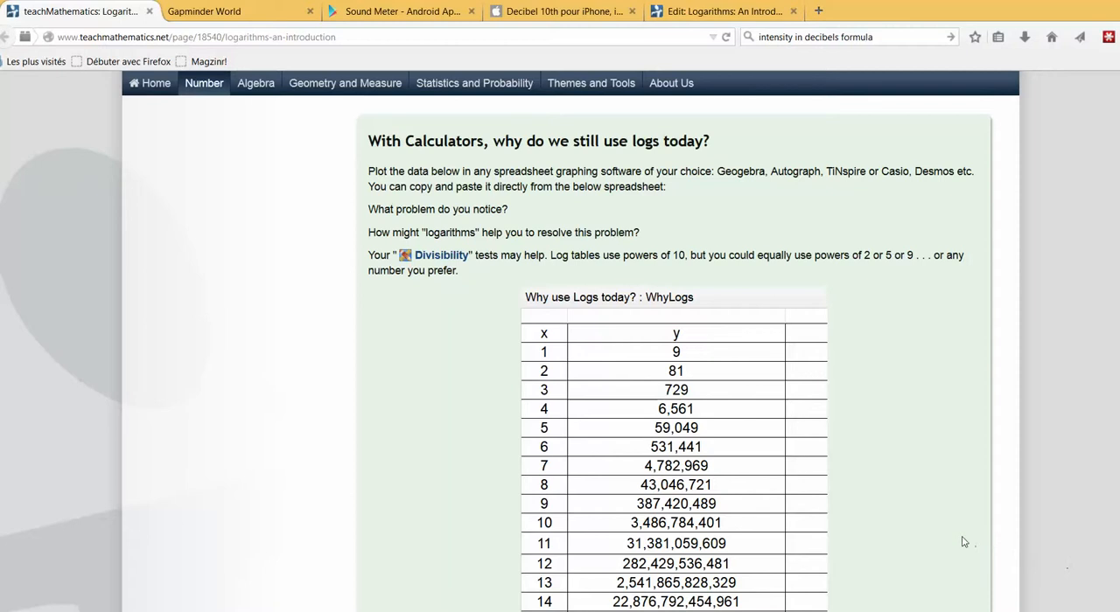
mouse_move(930, 543)
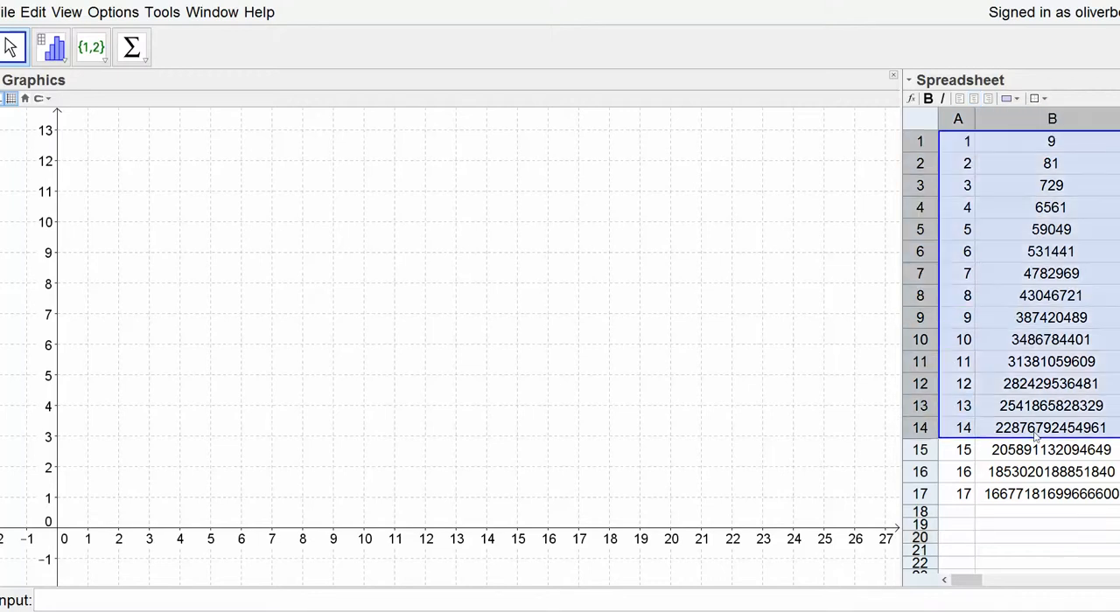
Cut the x and y data in A1:B17 via the spreadsheet context menu
right_click(1049, 428)
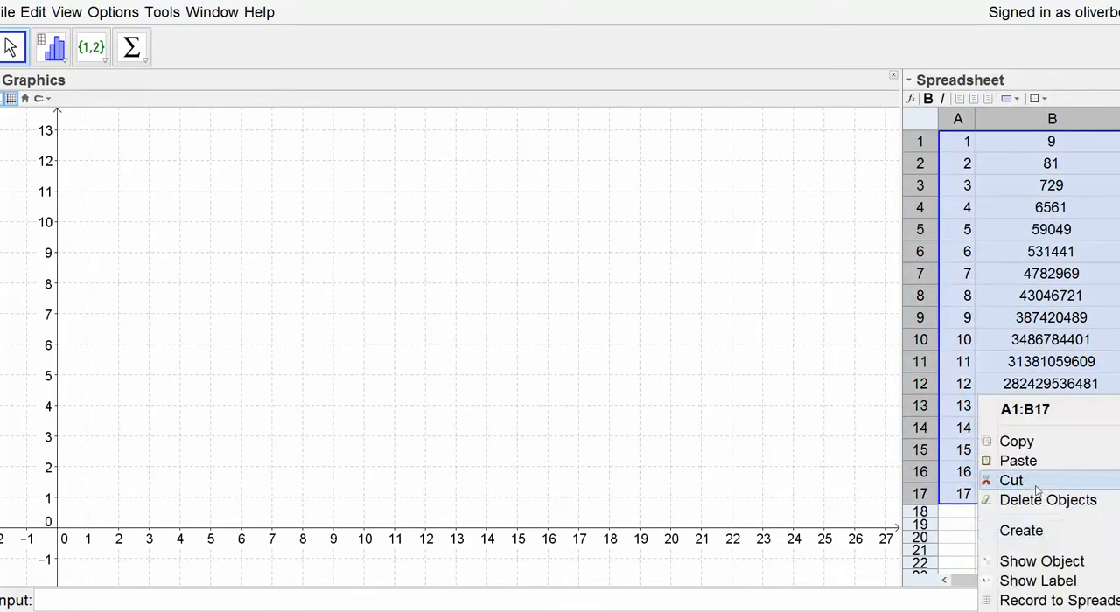
click(1021, 530)
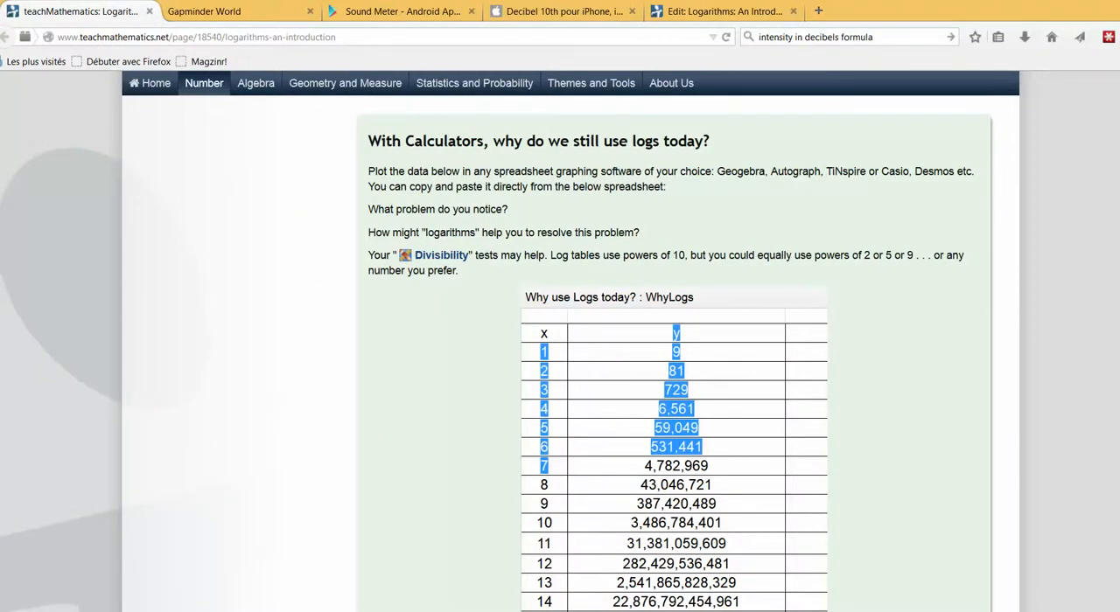
Scroll past the log quiz to Applications of Logs with the Gapminder 1910 chart
scroll(down, 3)
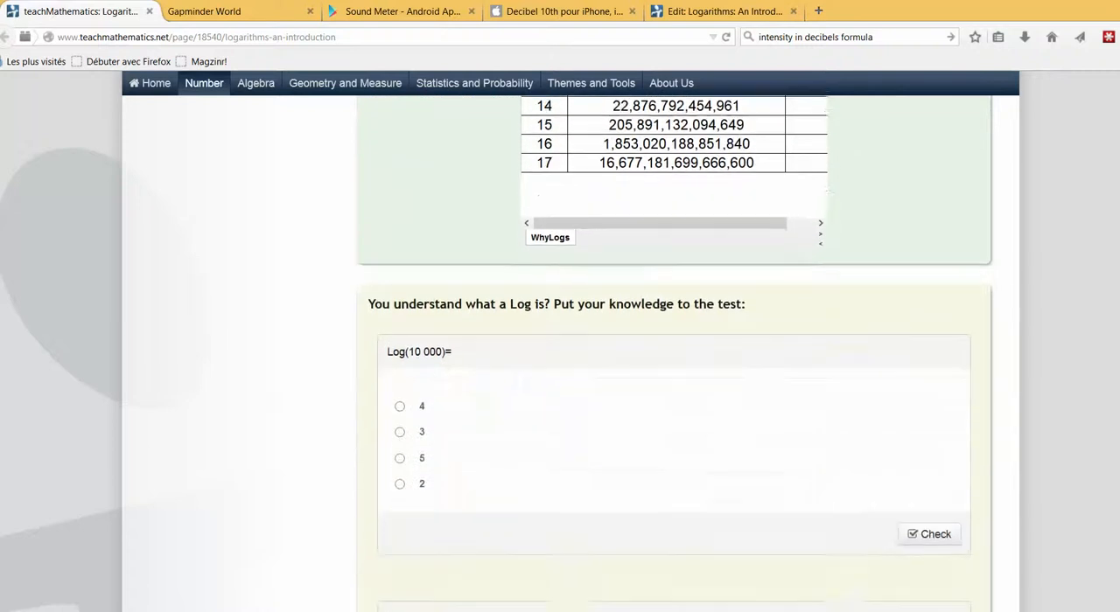
scroll(down, 3)
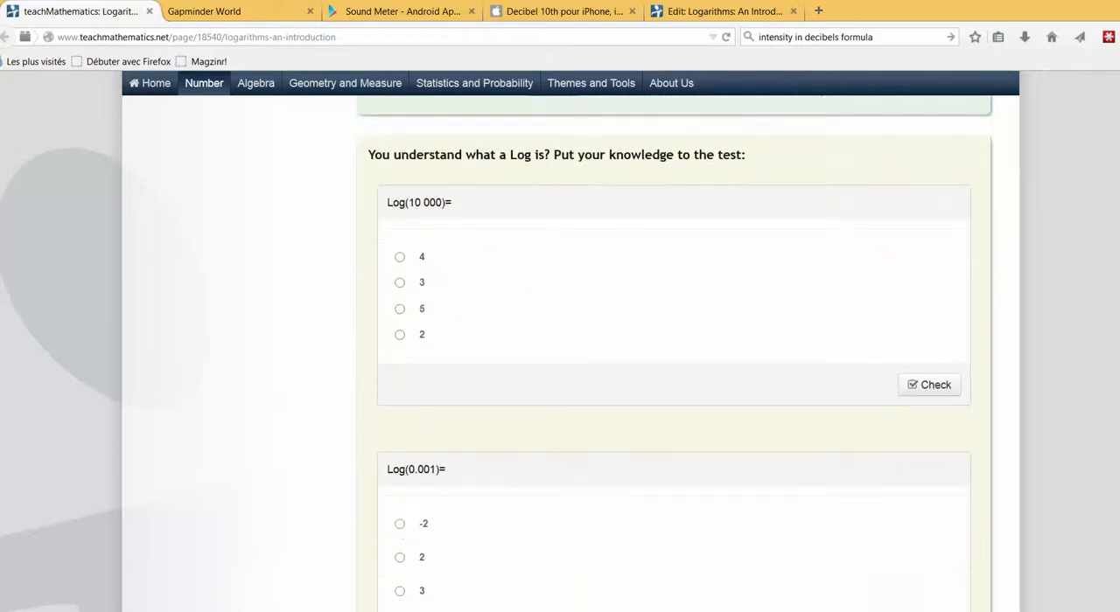
scroll(down, 3)
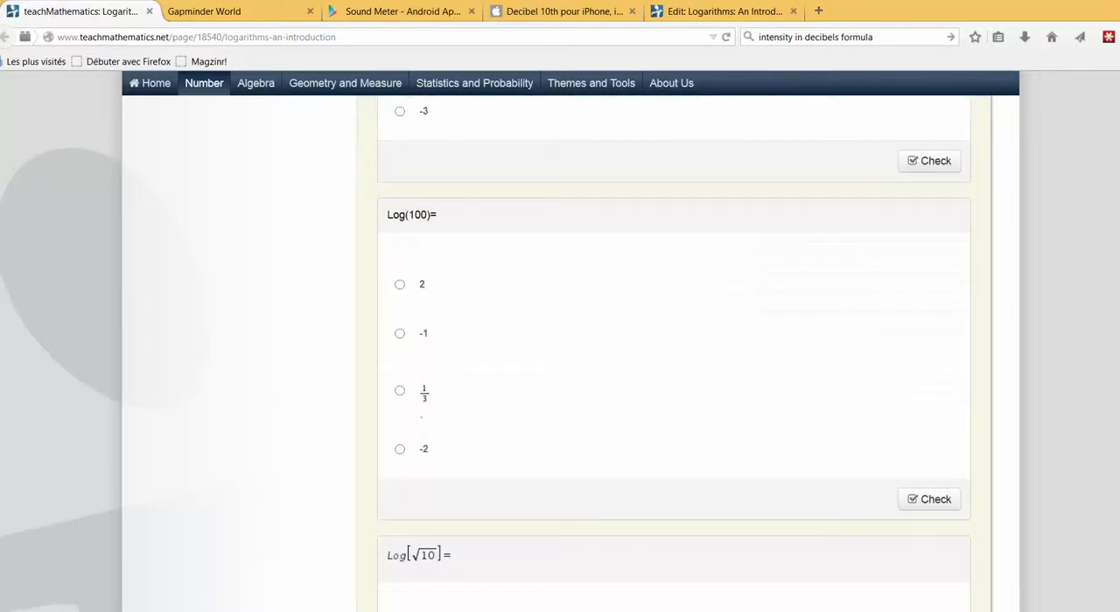
scroll(down, 3)
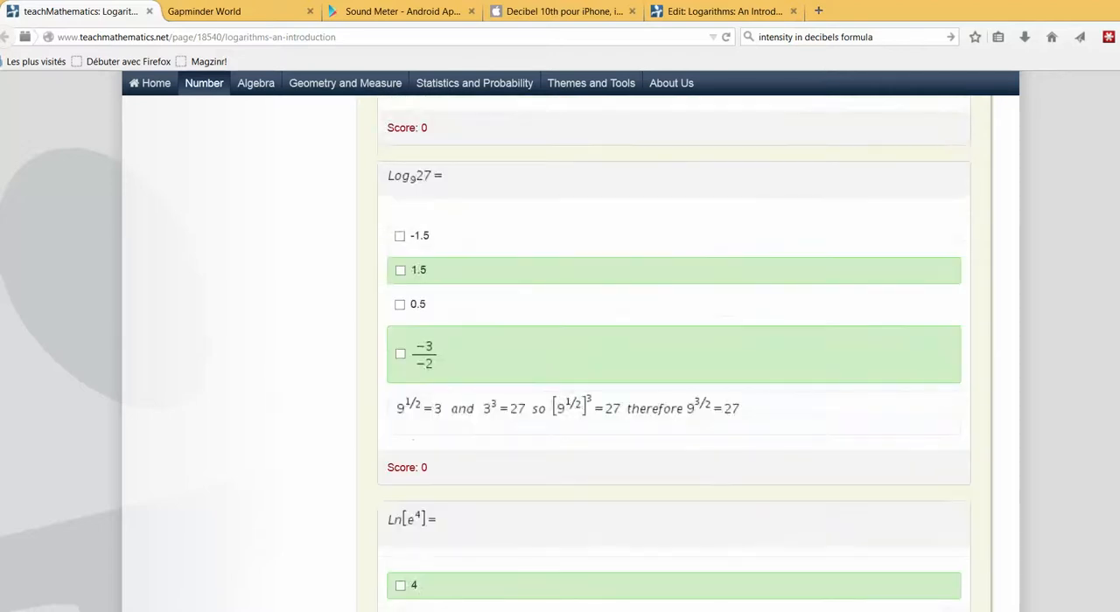
scroll(down, 3)
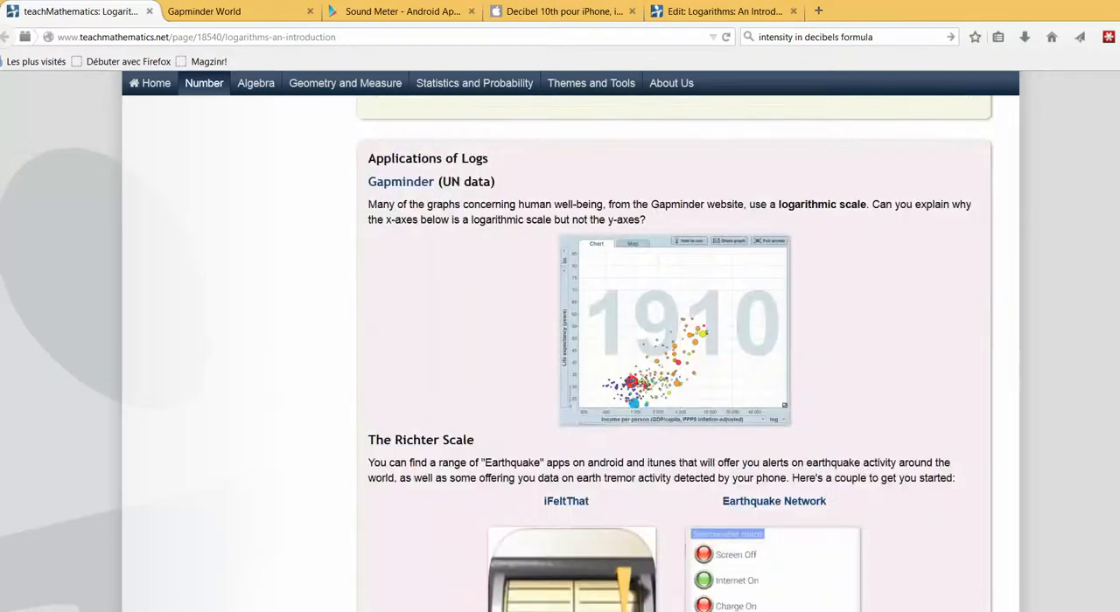
scroll(up, 3)
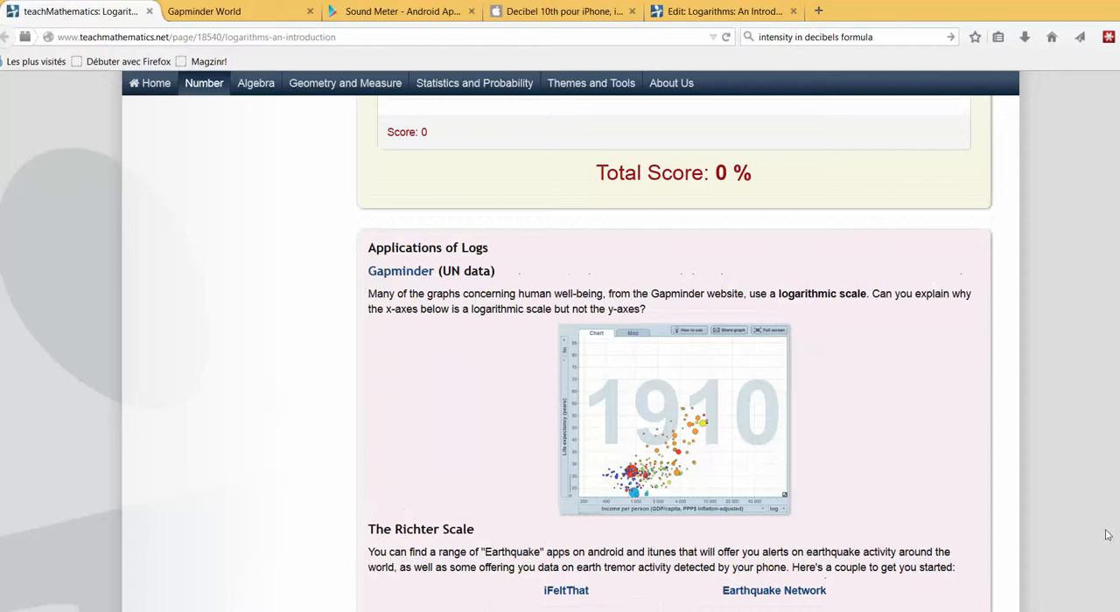
mouse_move(469, 284)
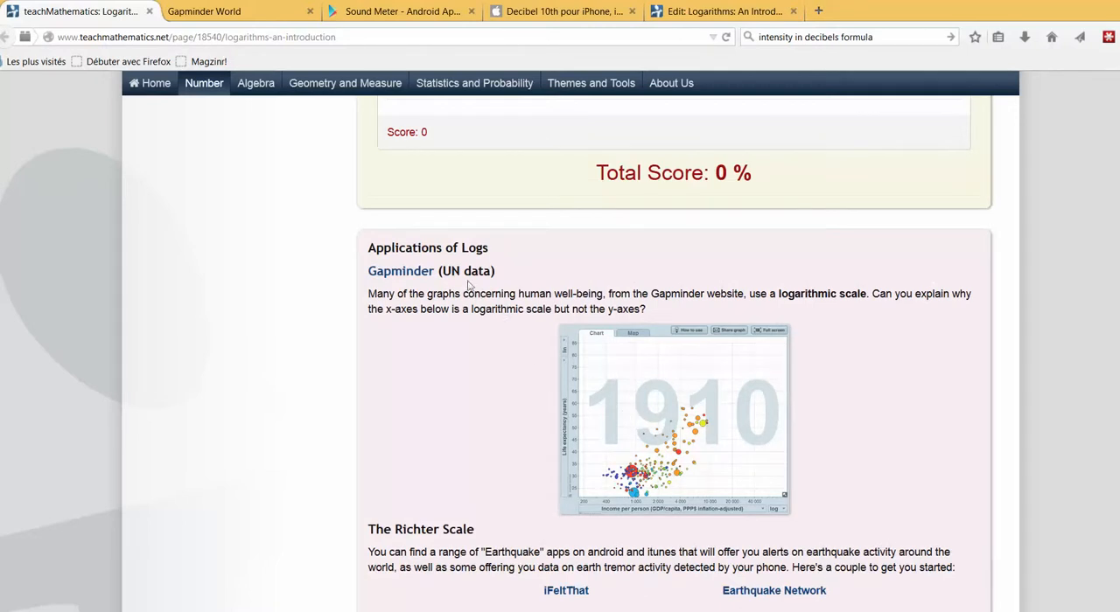
mouse_move(709, 363)
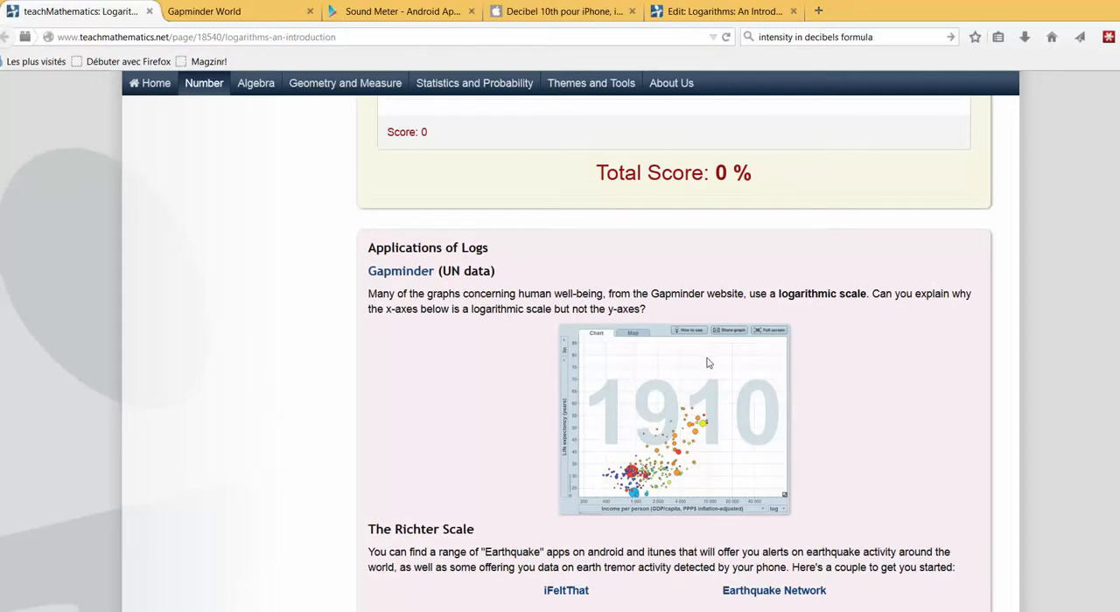
mouse_move(722, 404)
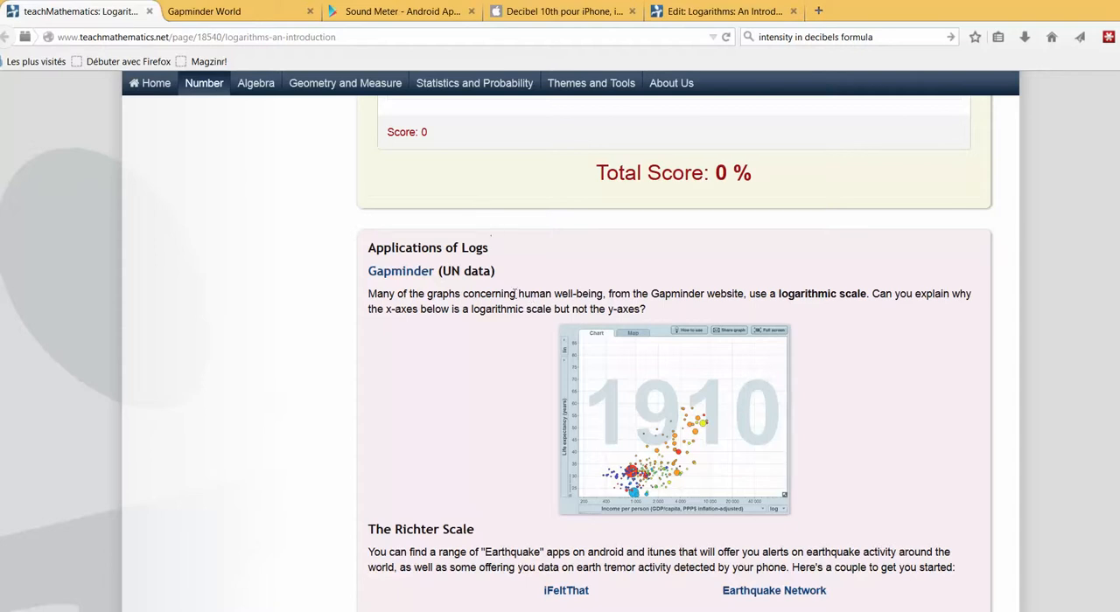
click(236, 11)
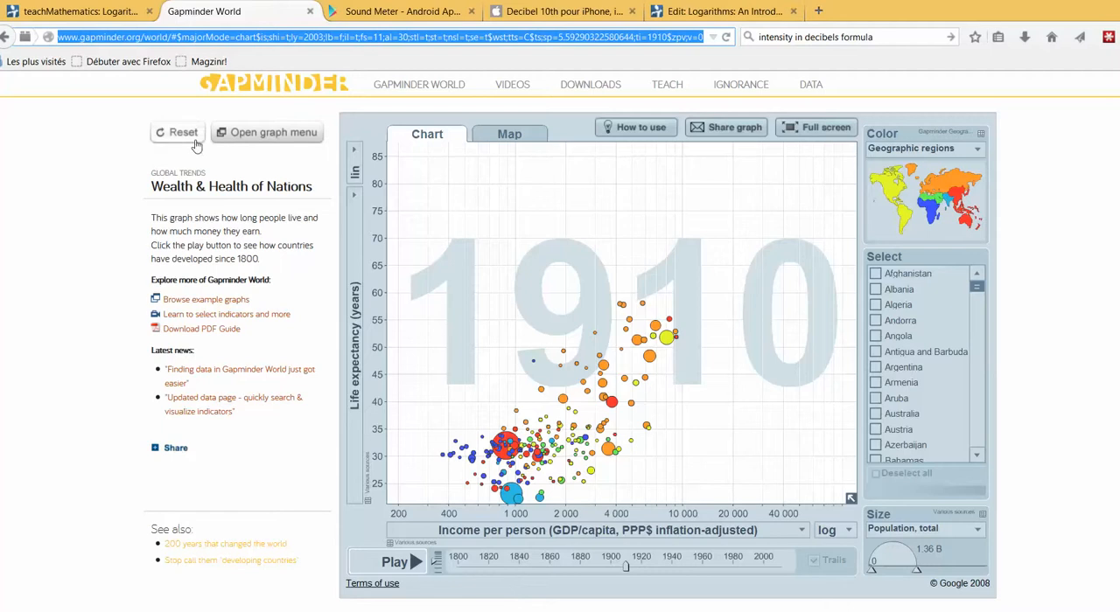
click(400, 11)
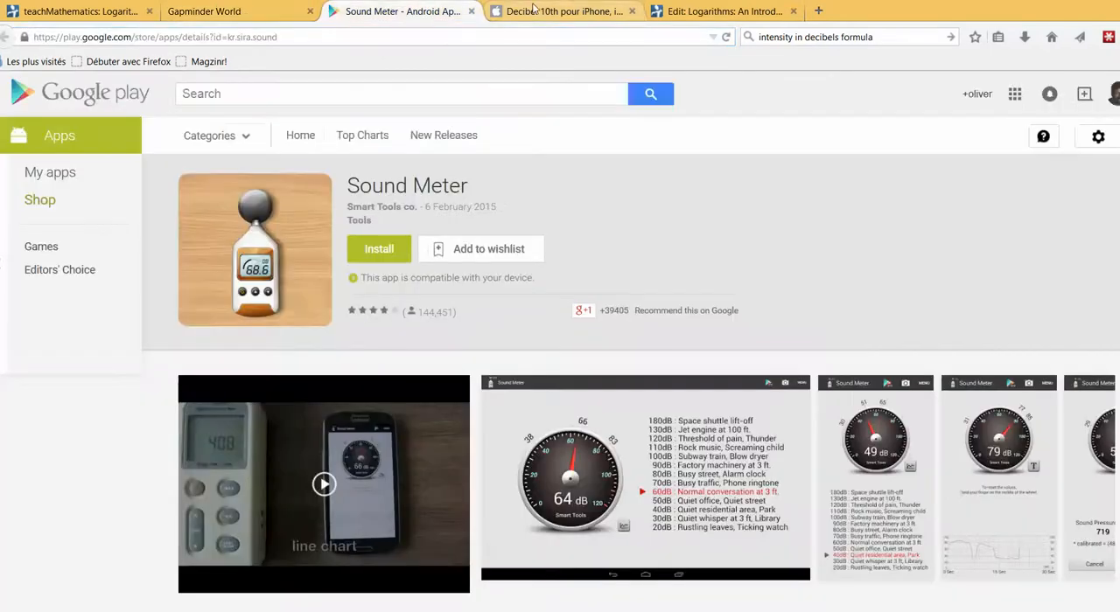
click(564, 12)
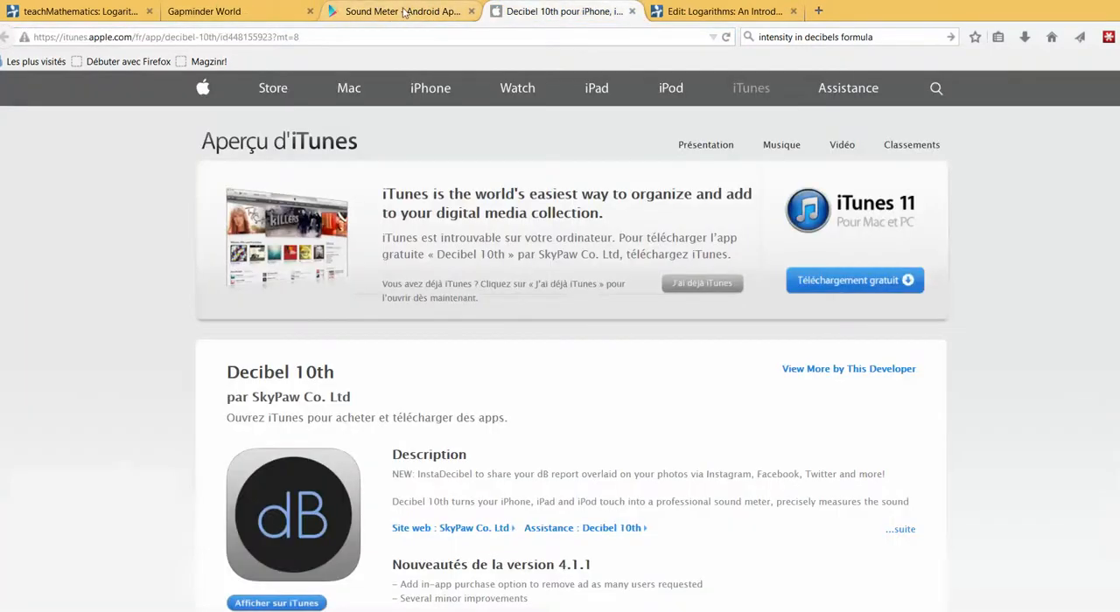
click(400, 11)
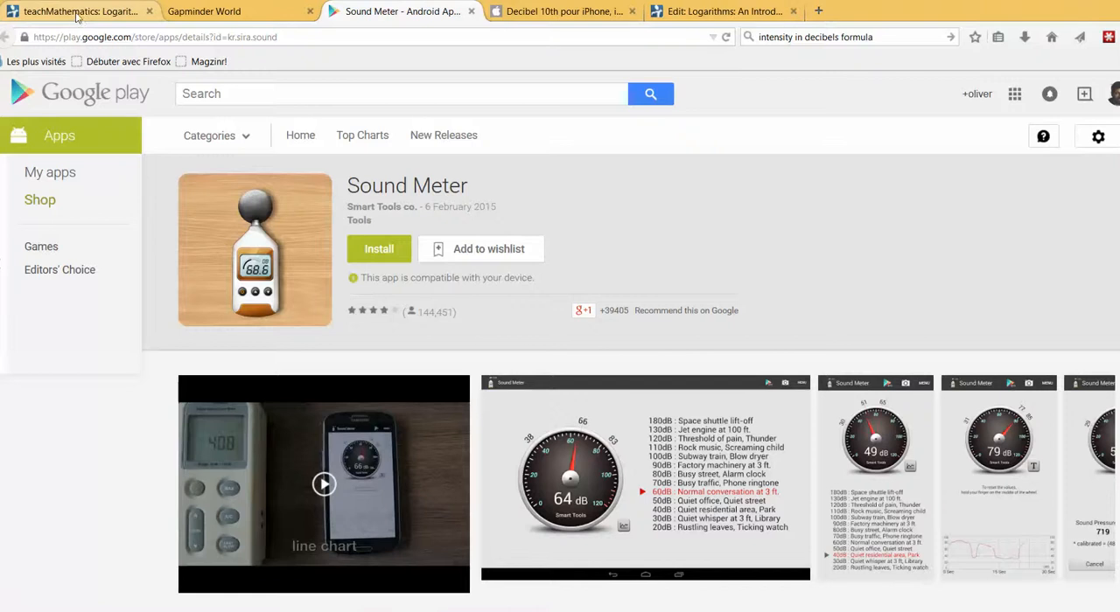
click(79, 10)
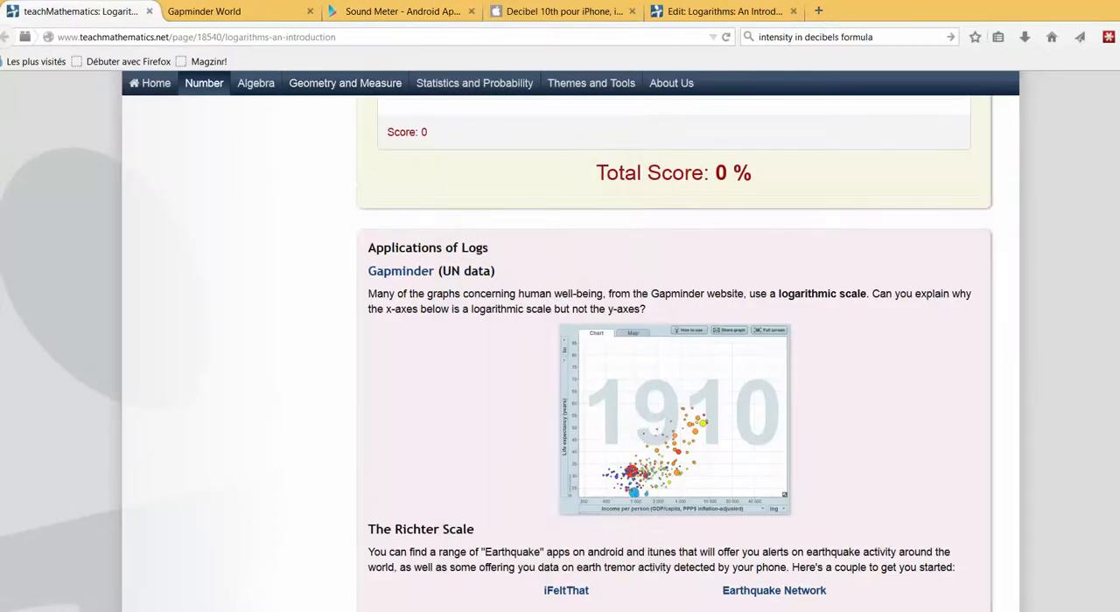
Scroll through The Richter Scale to The Decibel scale and its meter apps
scroll(down, 3)
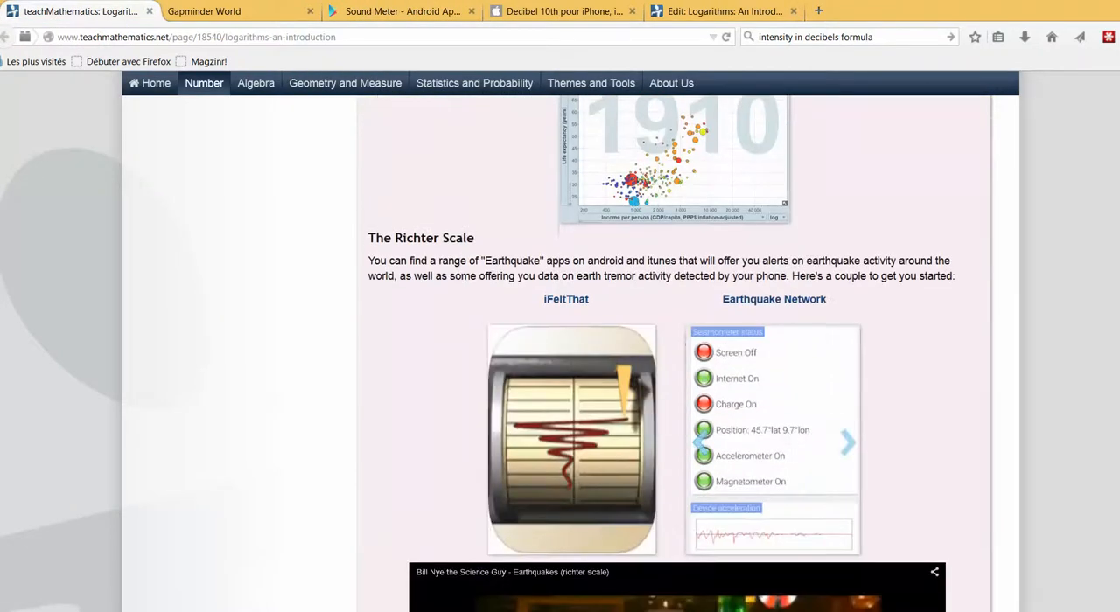
scroll(down, 3)
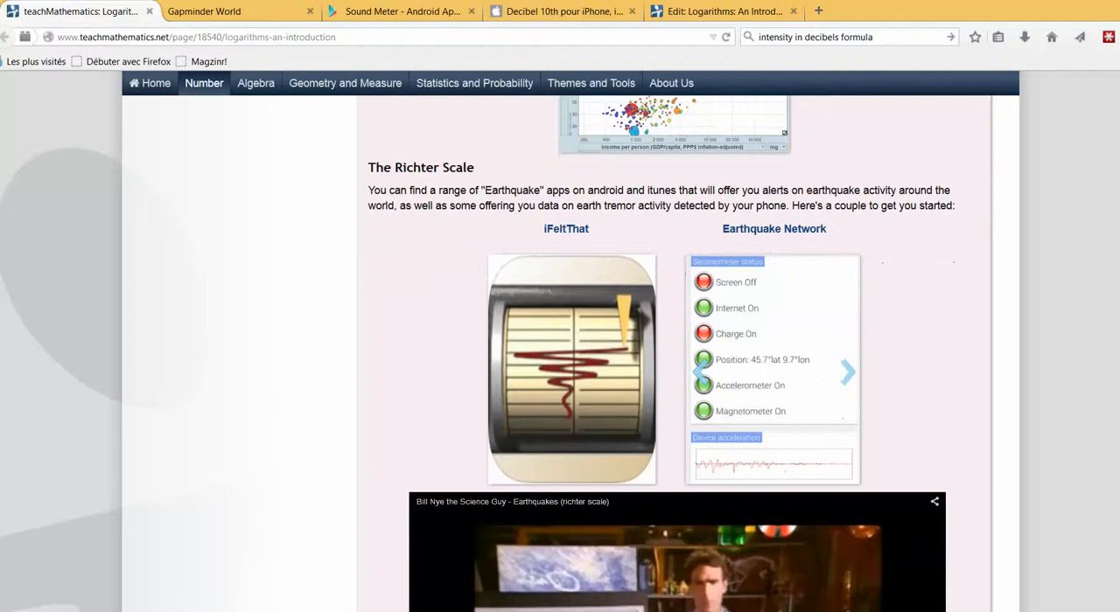
scroll(down, 3)
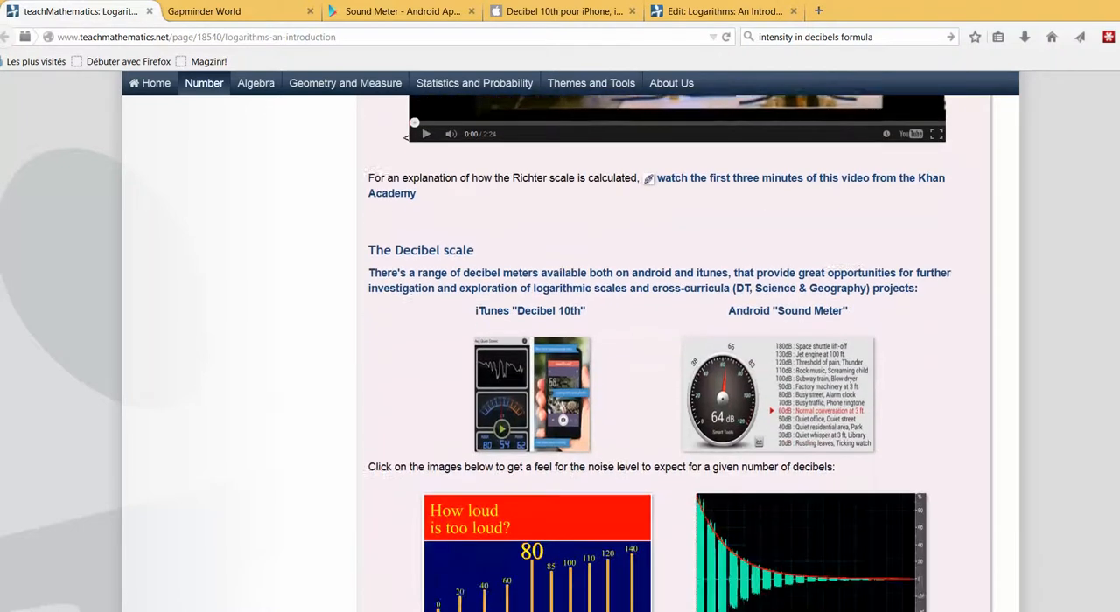
scroll(down, 3)
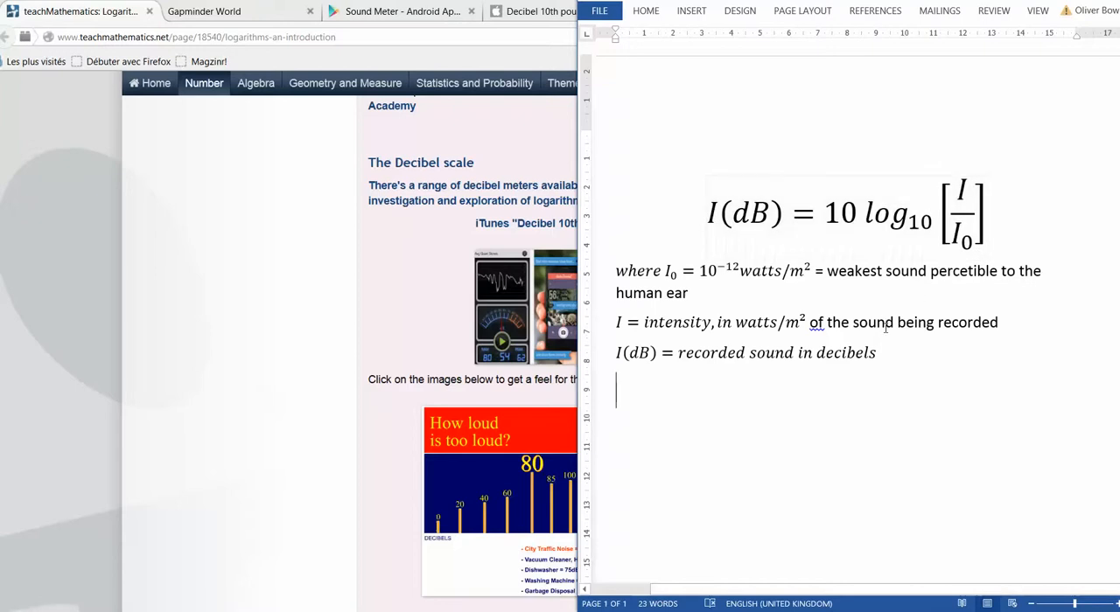
mouse_move(923, 357)
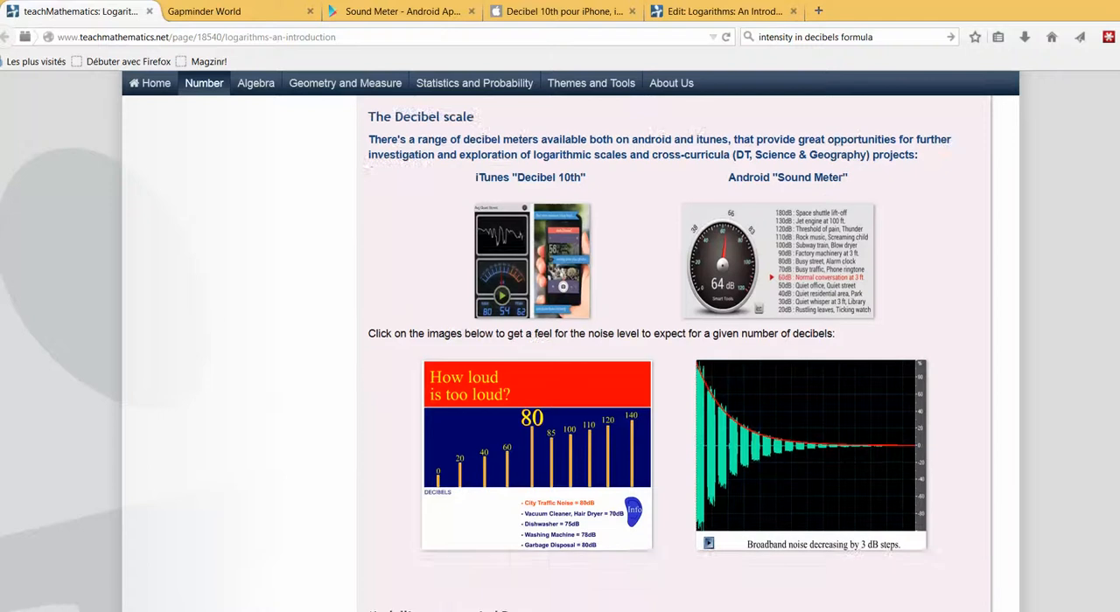
Scroll past the Influenza A graph to the History of Logs Math Forum articles
scroll(down, 3)
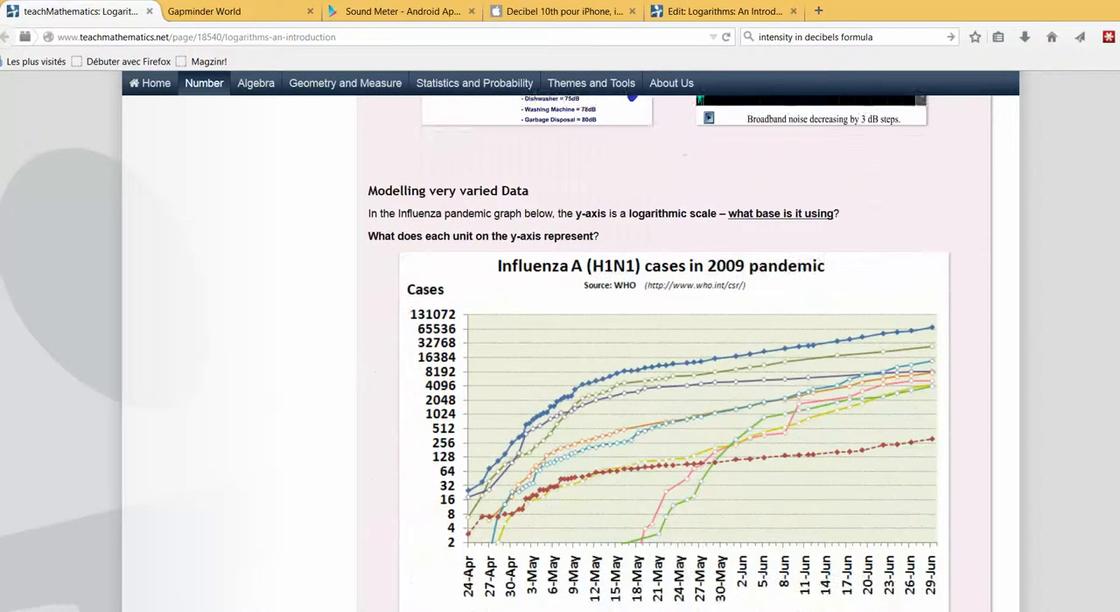
scroll(down, 3)
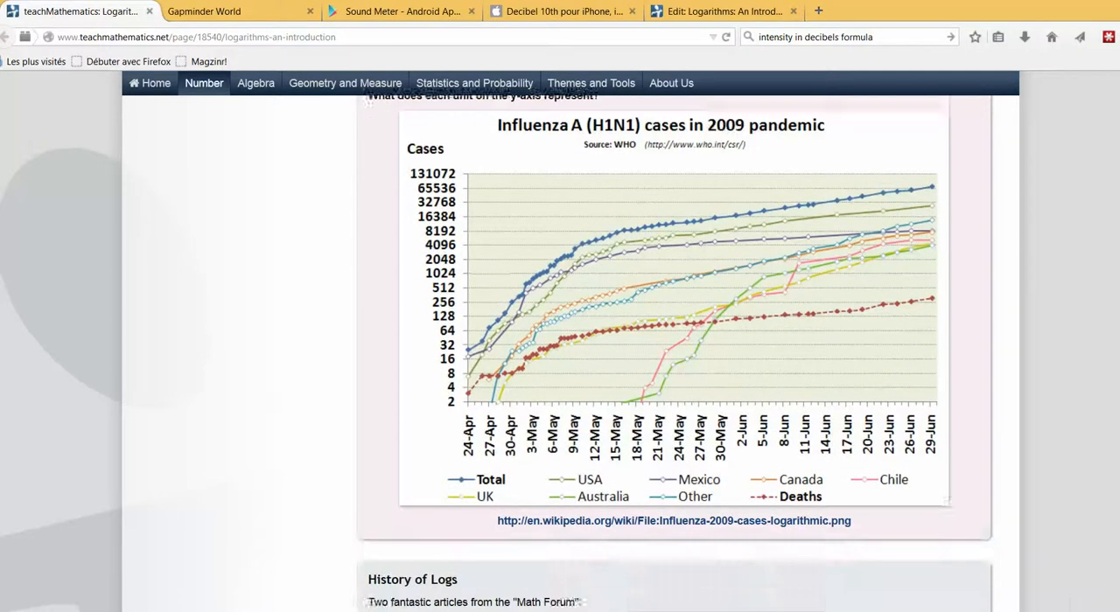
scroll(down, 3)
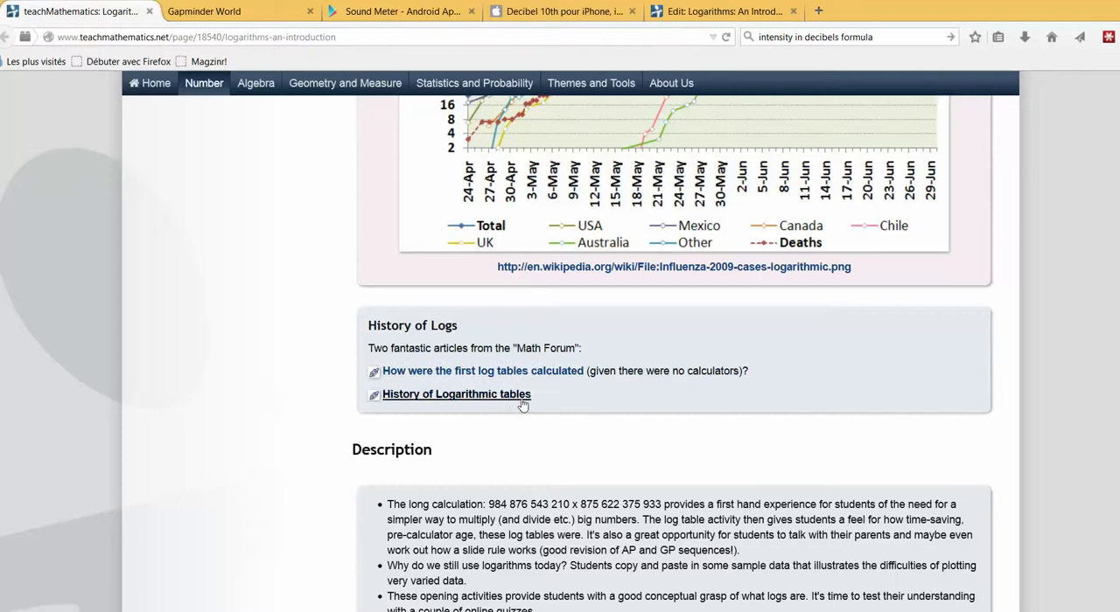
mouse_move(671, 439)
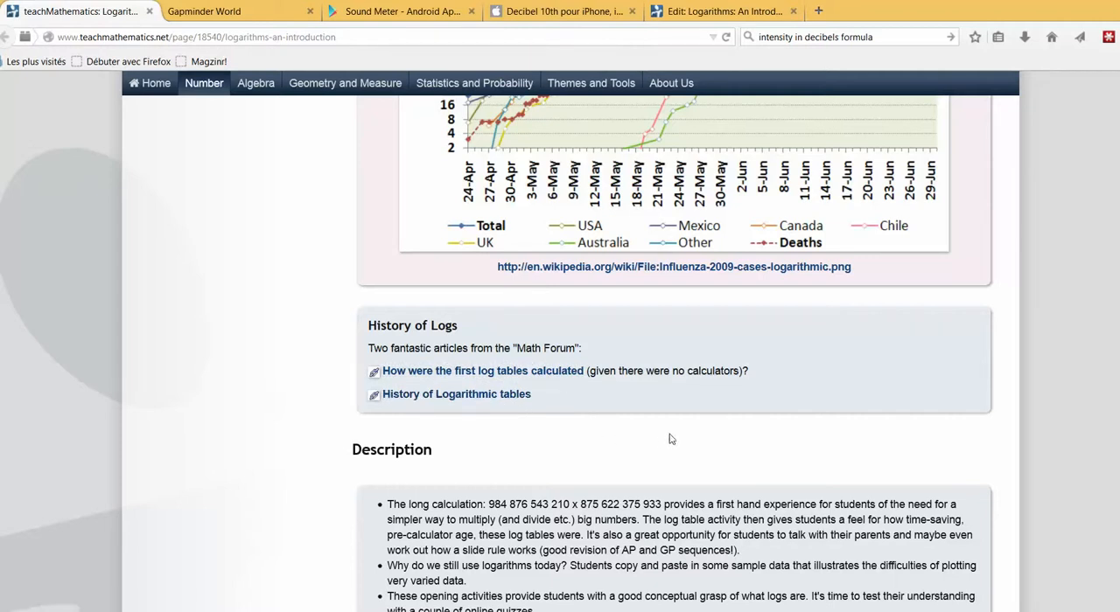